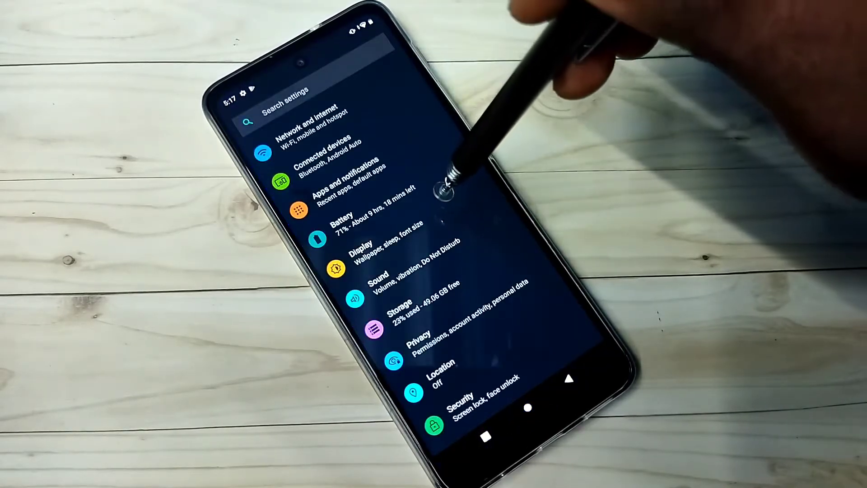
# Enter the Display settings and look through its options list.
pyautogui.click(368, 255)
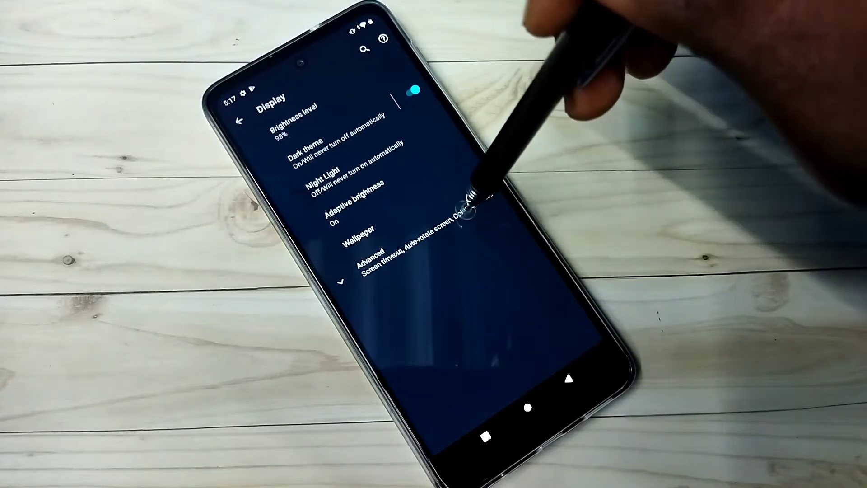
pyautogui.scroll(-3)
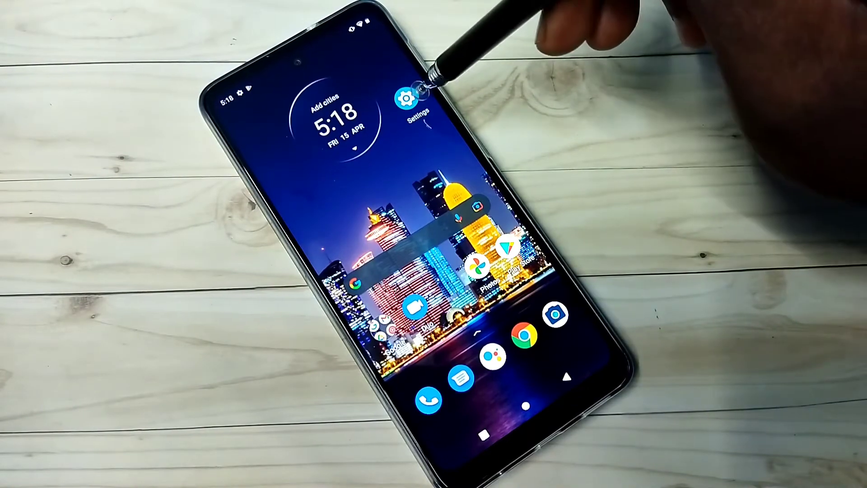
# Enter Settings from home and bring the Accessibility interaction controls into view.
pyautogui.click(409, 100)
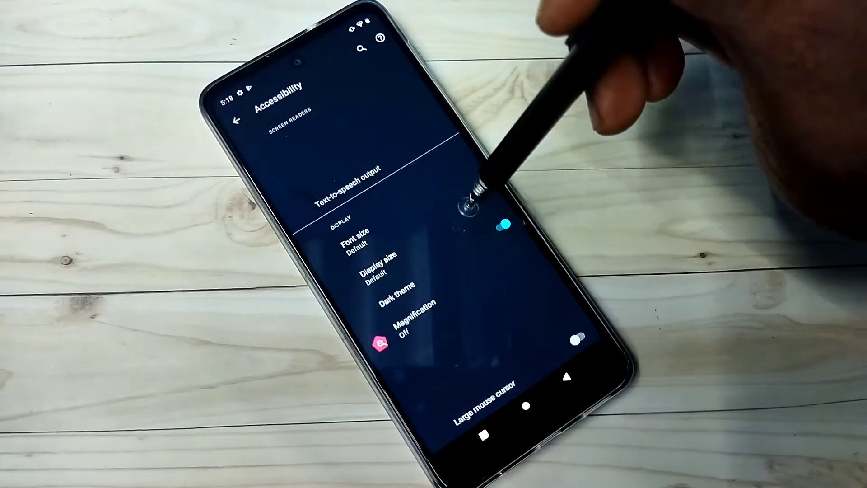
pyautogui.scroll(-3)
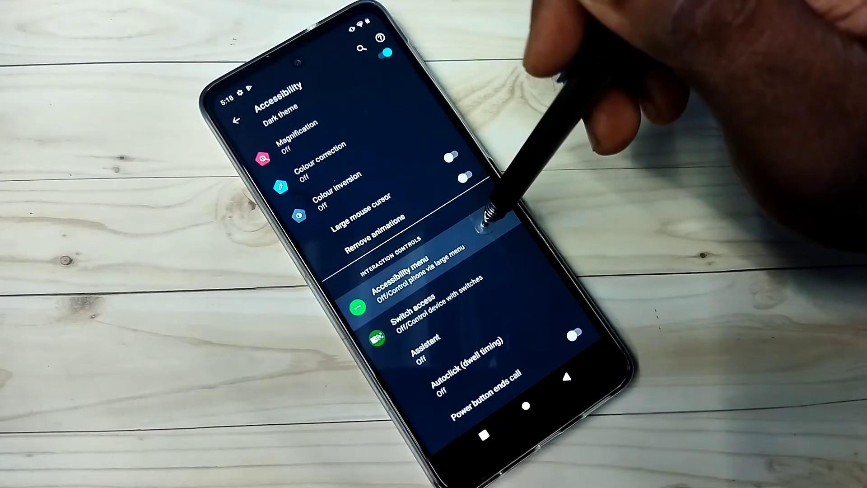